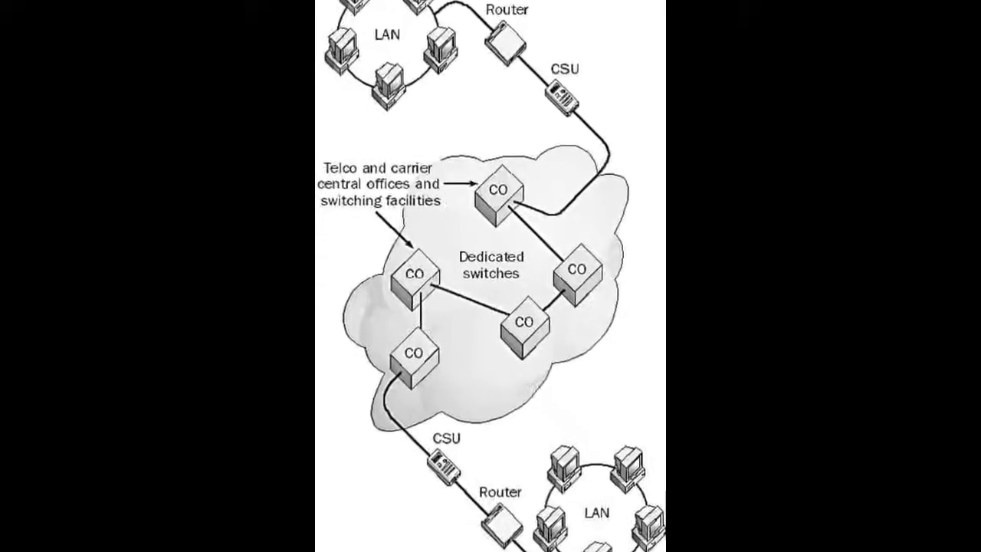
{"action": "scroll", "scroll_direction": "down", "scroll_amount": 3}
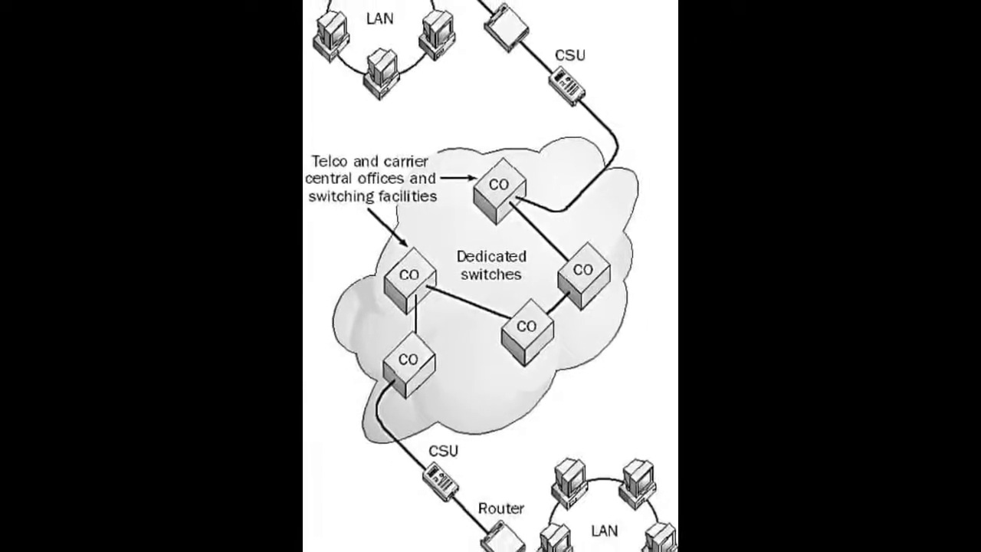
{"action": "scroll", "scroll_direction": "down", "scroll_amount": 3}
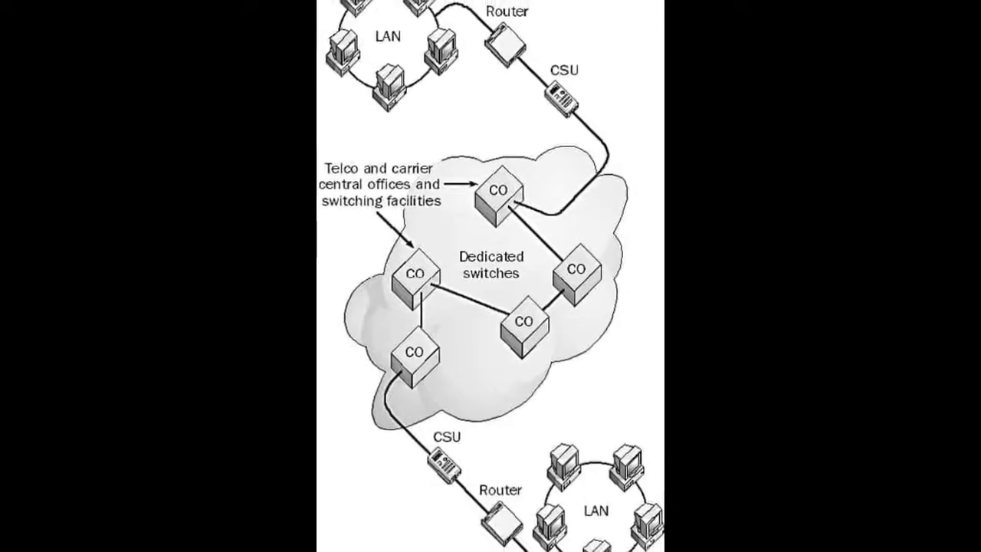